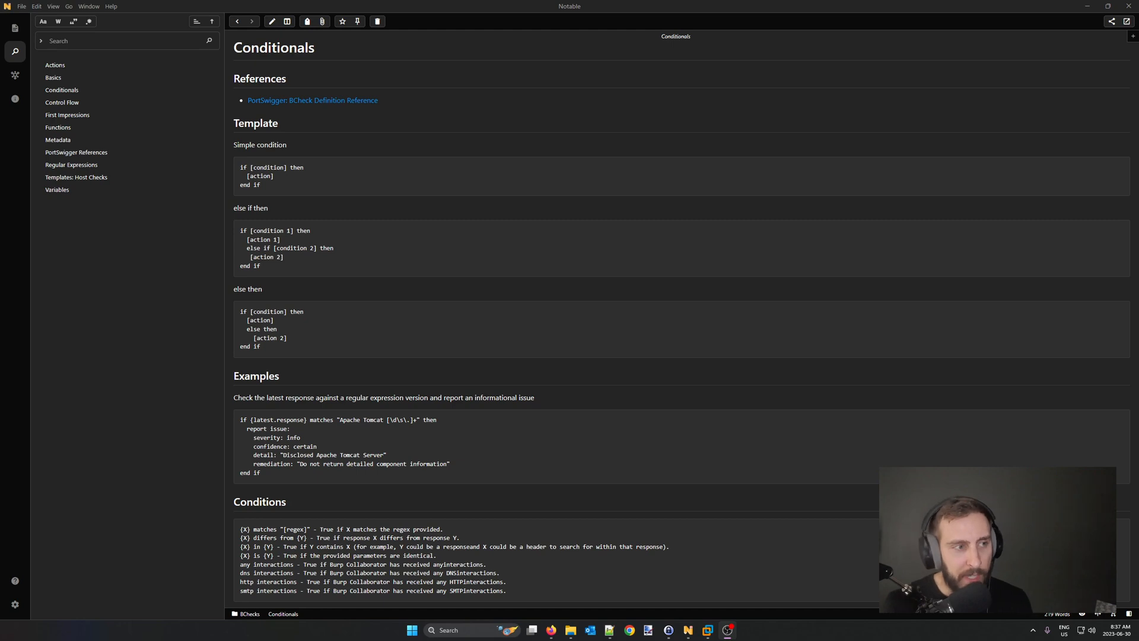
Step: Scroll down through the Conditionals note's raw markdown source
scroll(down, 3)
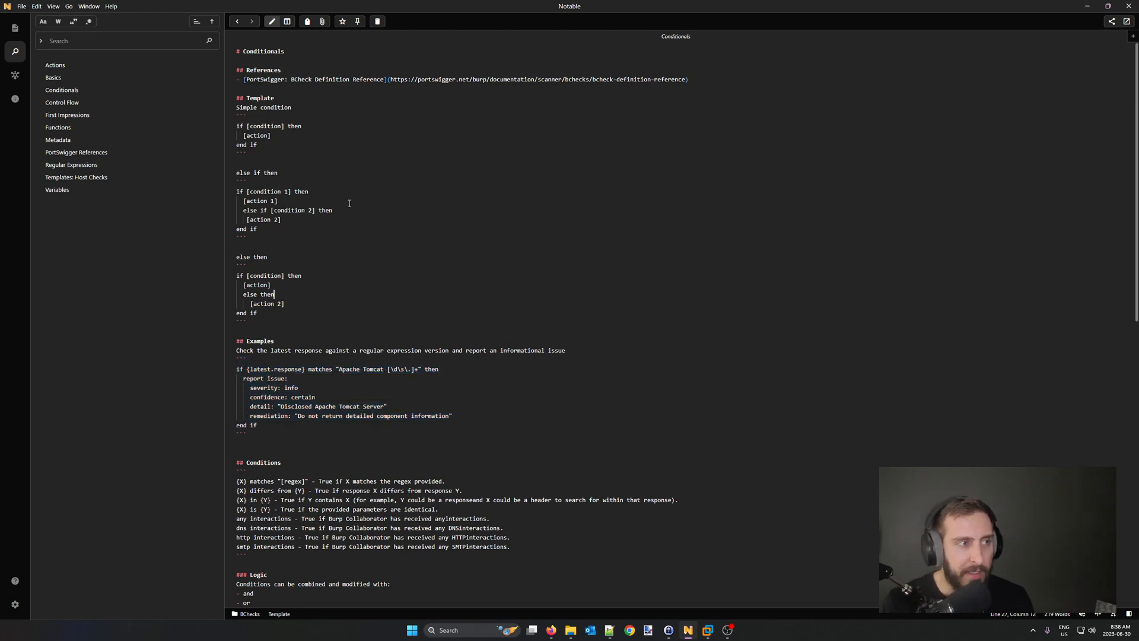
Step: Search all notes for 'regular express' and find the phrase inside the open Functions note
click(89, 42)
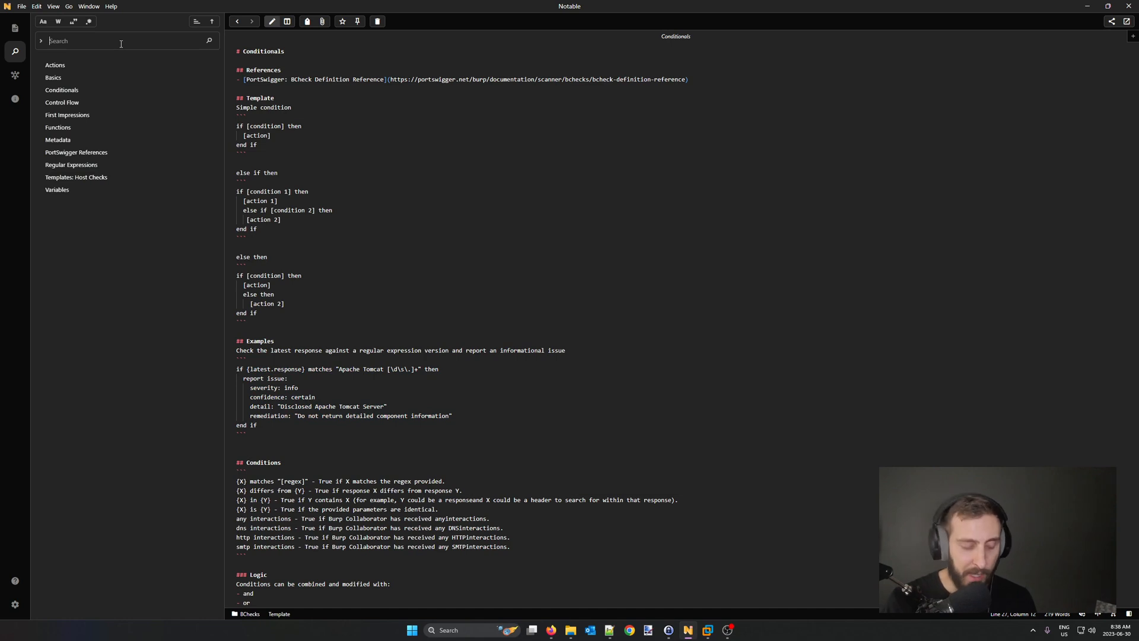
text(regular)
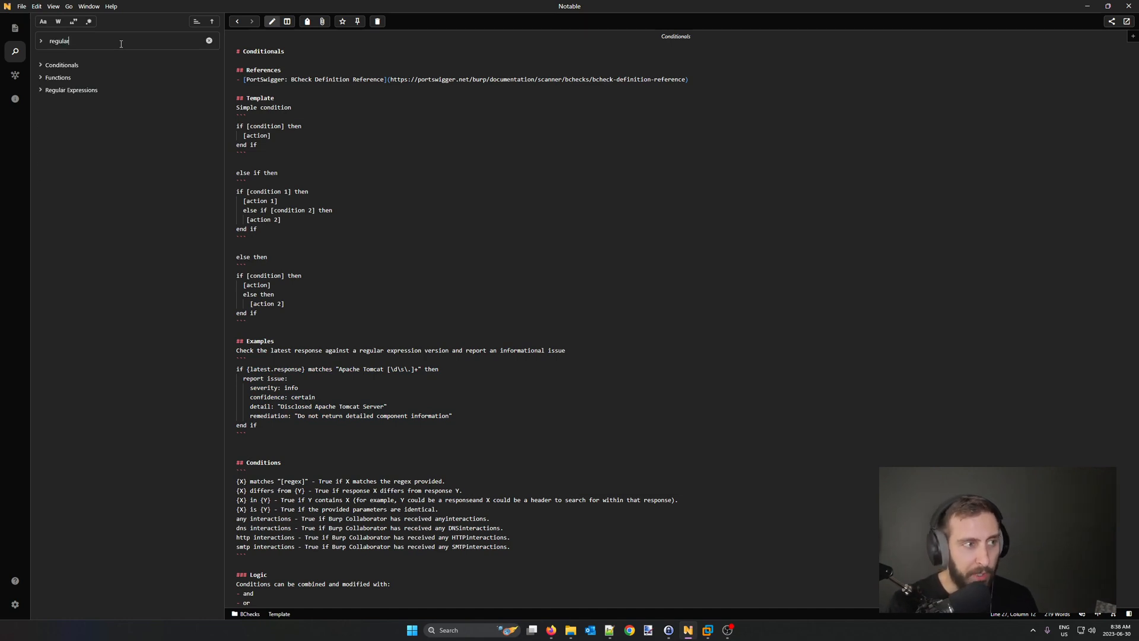
text(express)
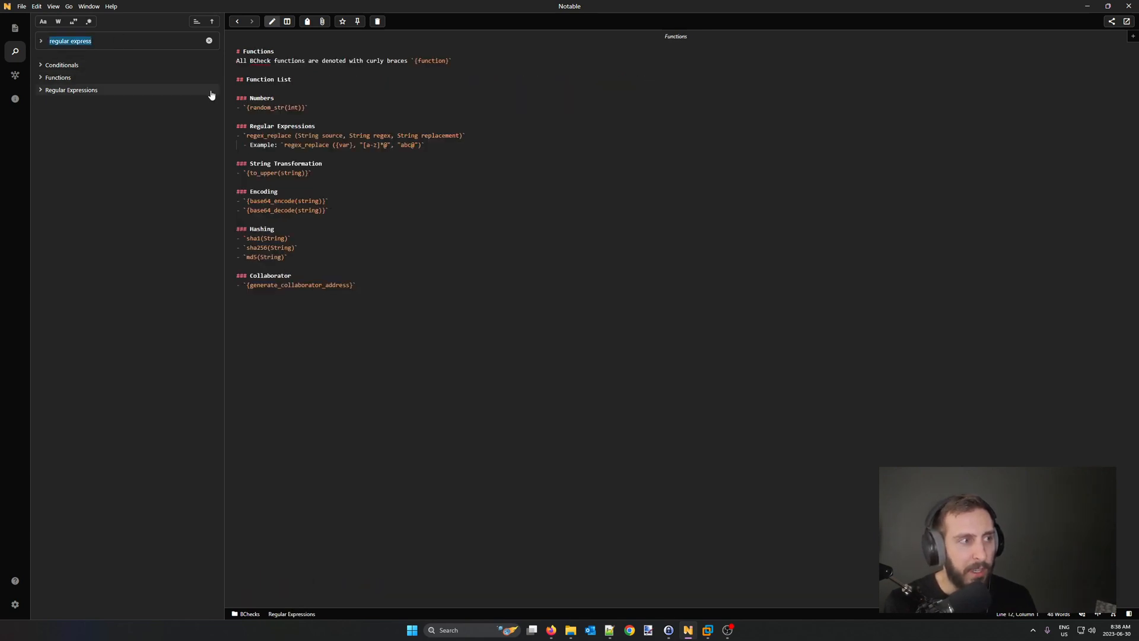
key(Ctrl+f)
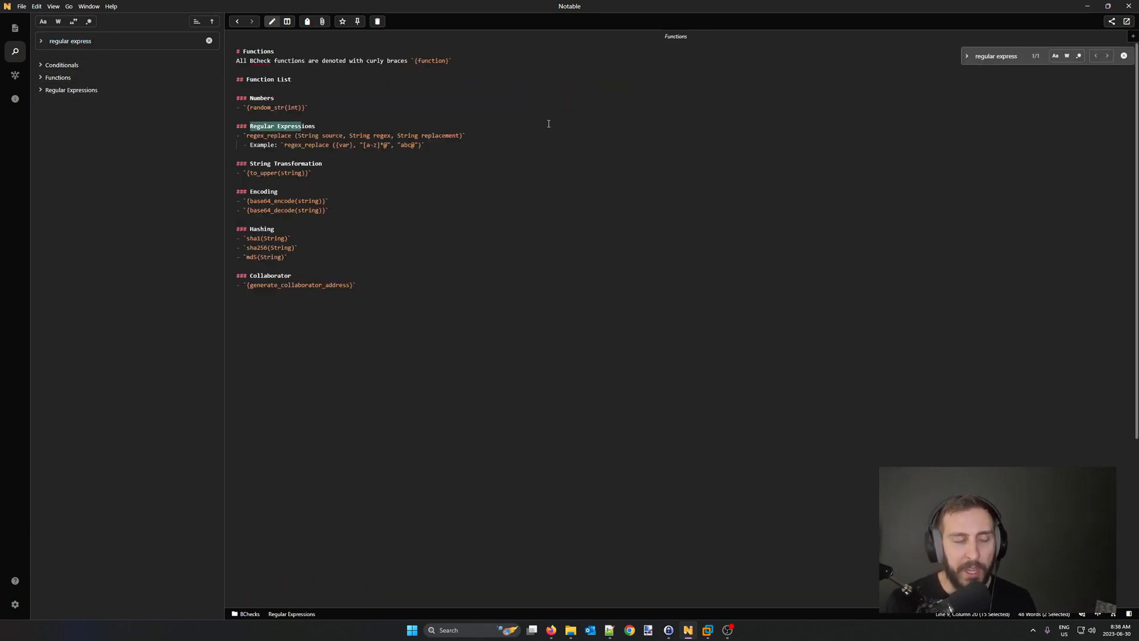